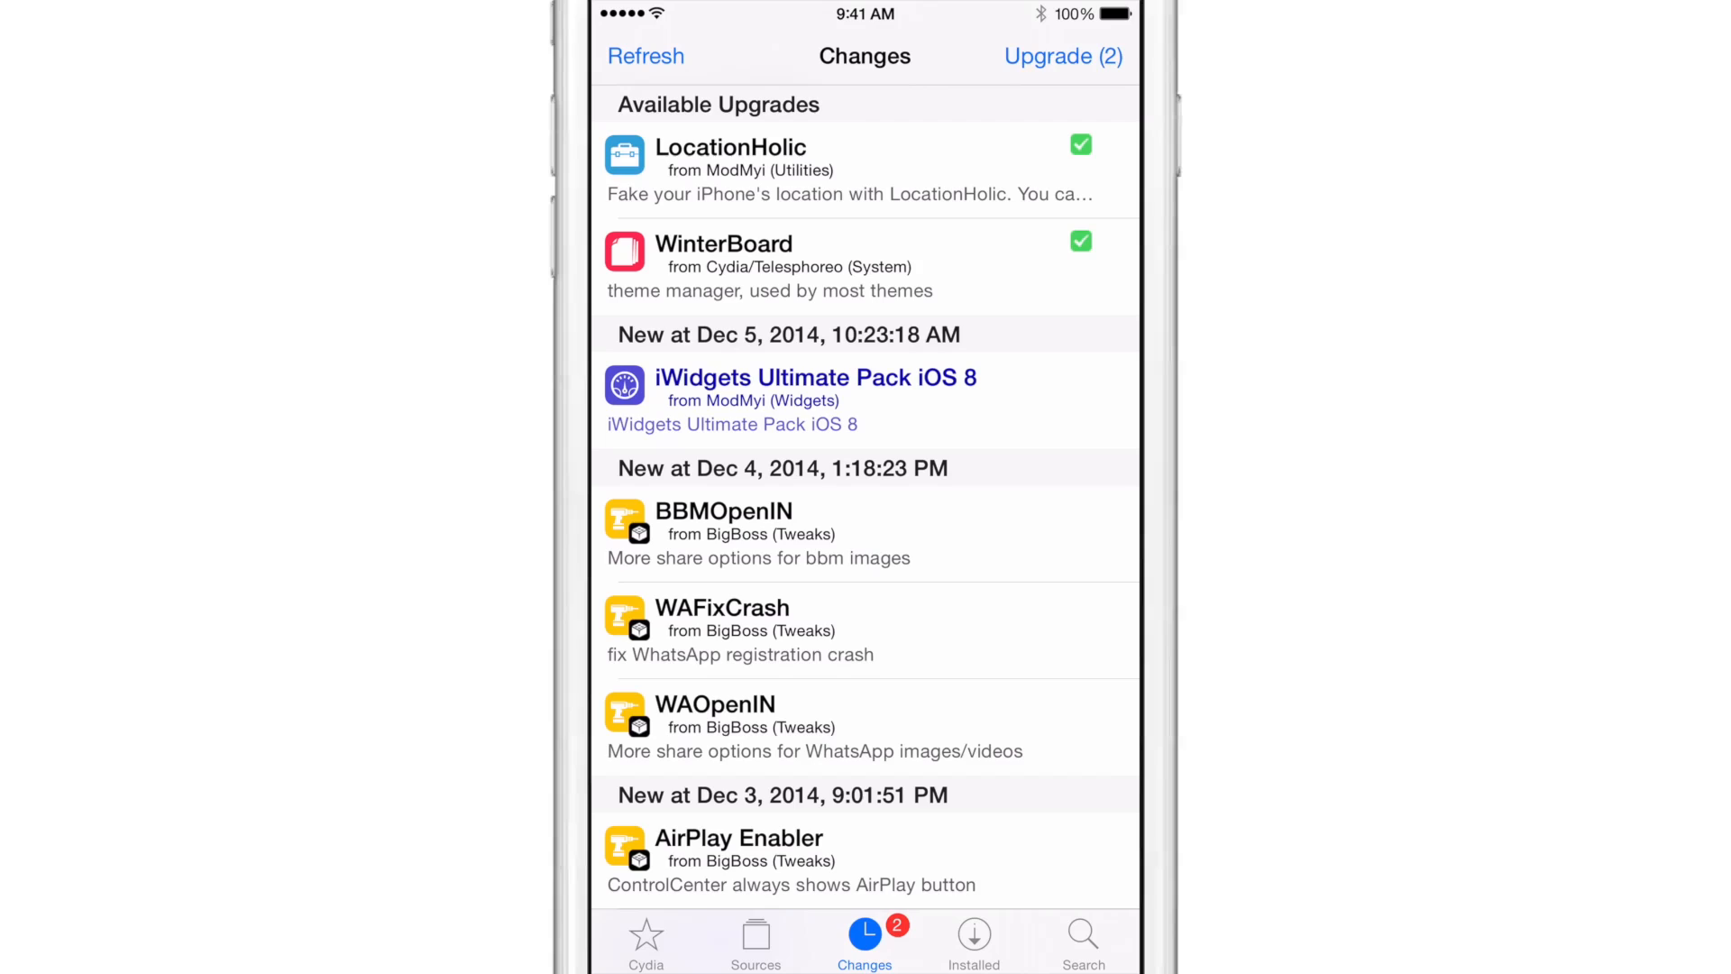
# Step: Switch to the Sources list and enable editing mode
pyautogui.click(755, 941)
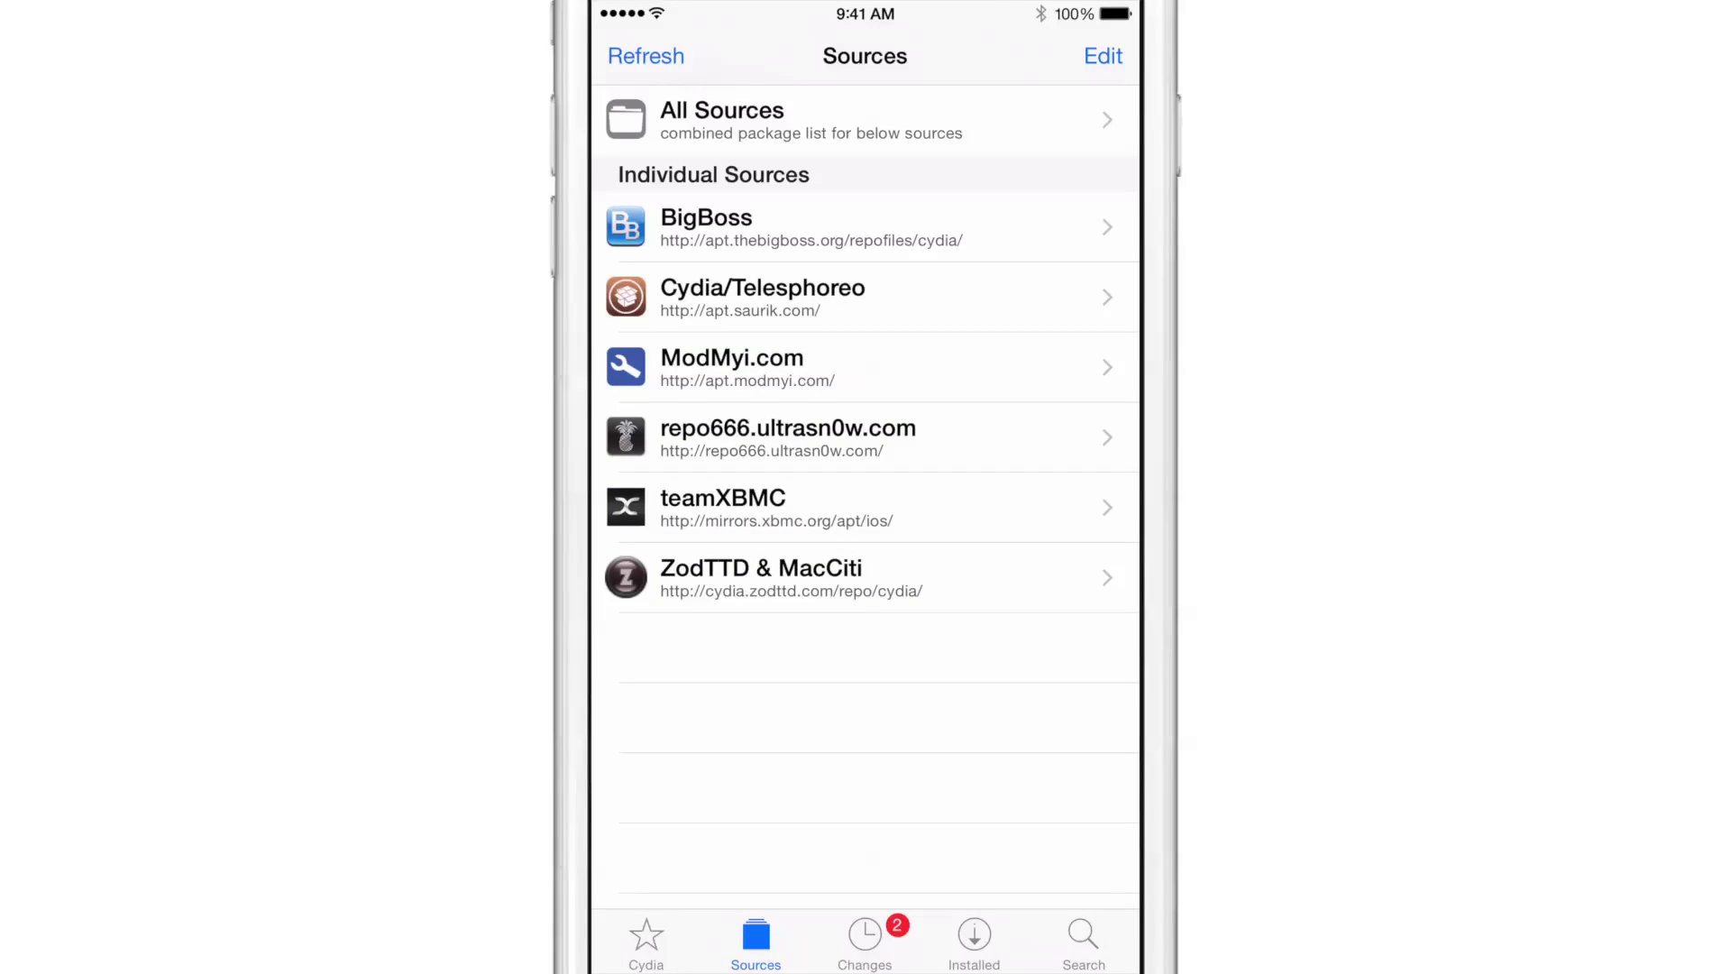
pyautogui.click(1103, 56)
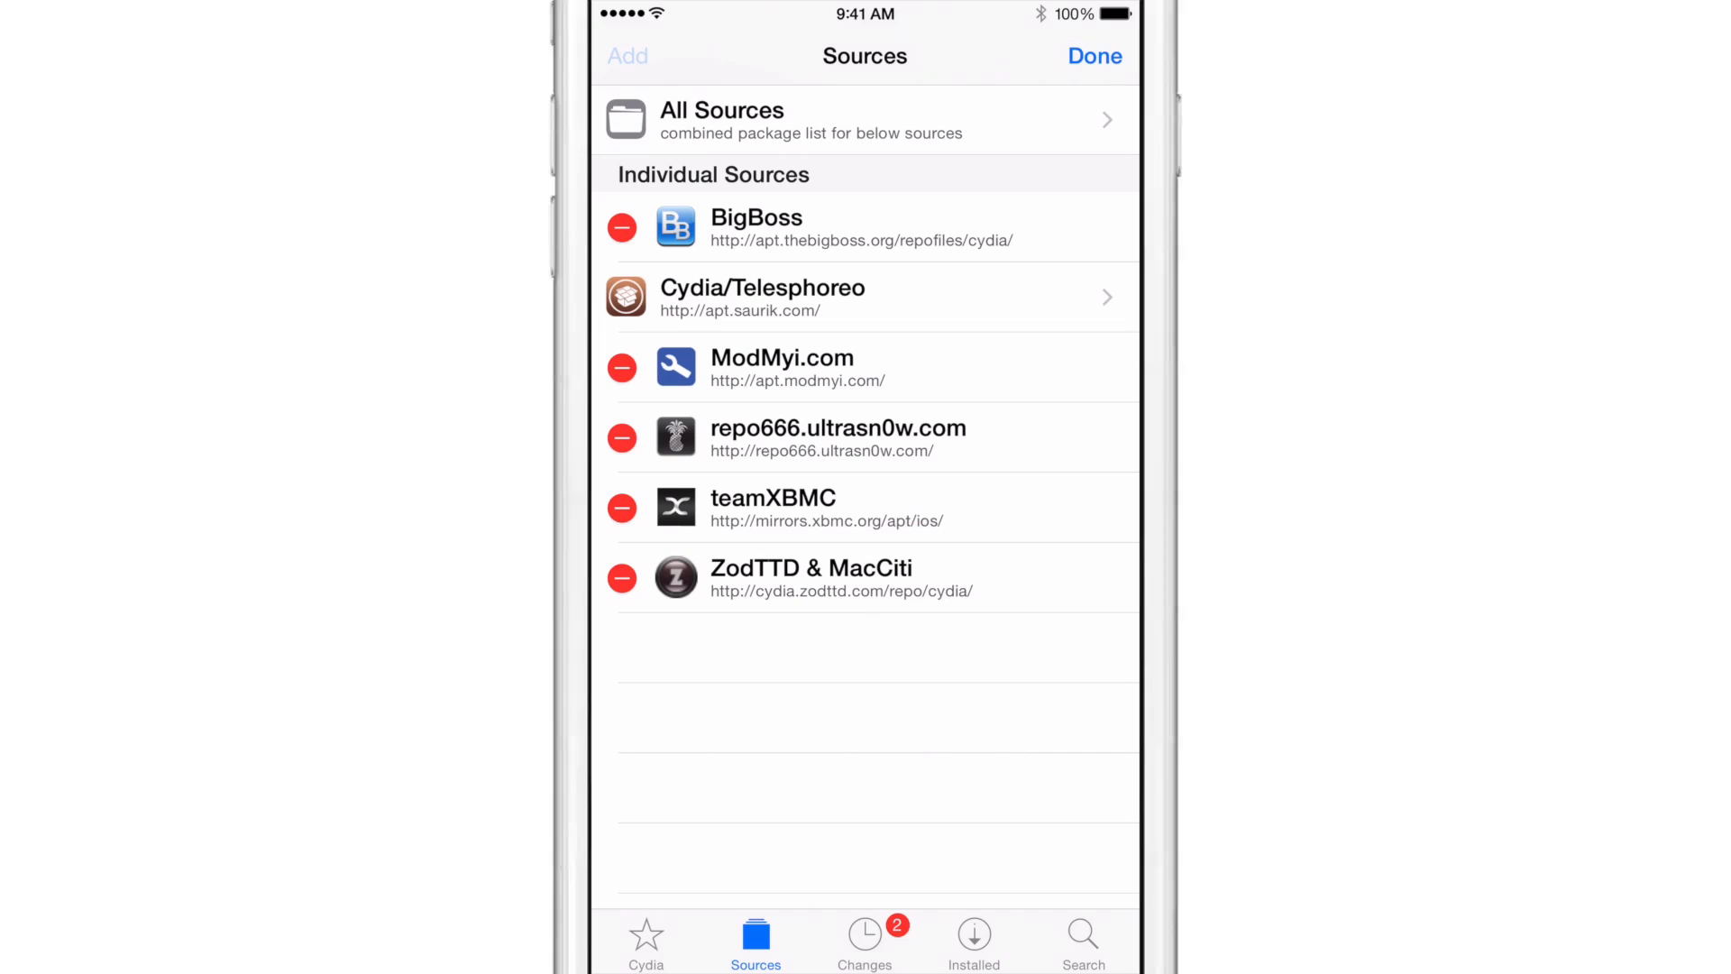
pyautogui.click(626, 55)
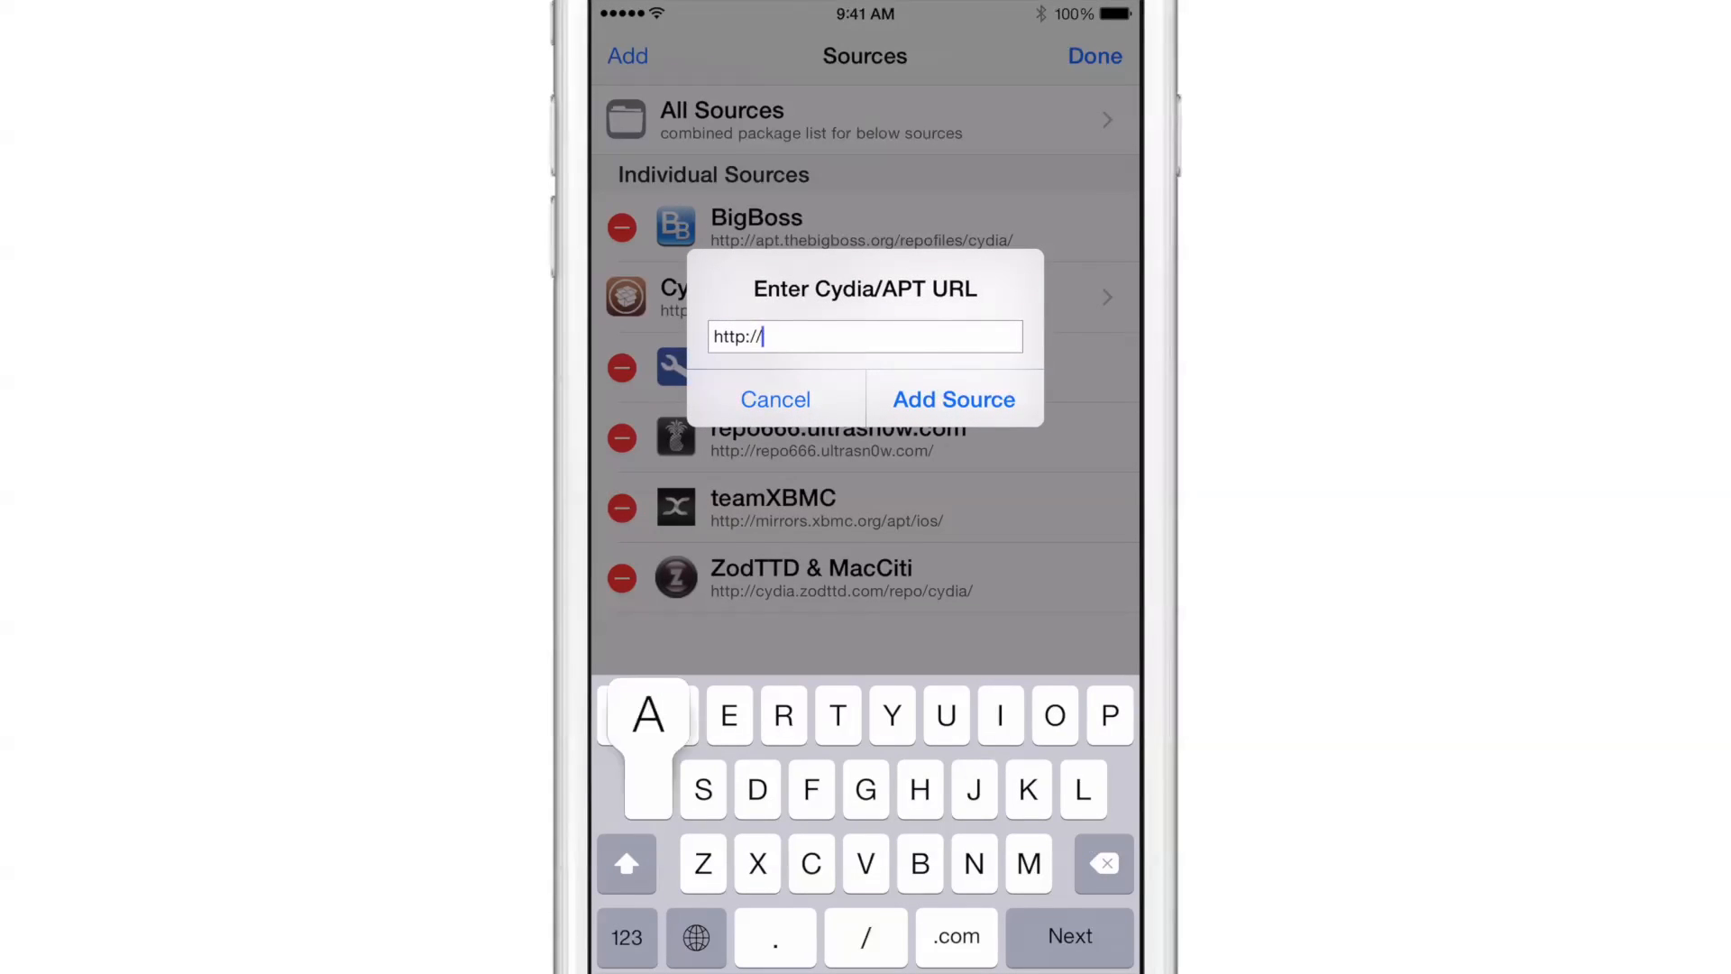
pyautogui.write('apt')
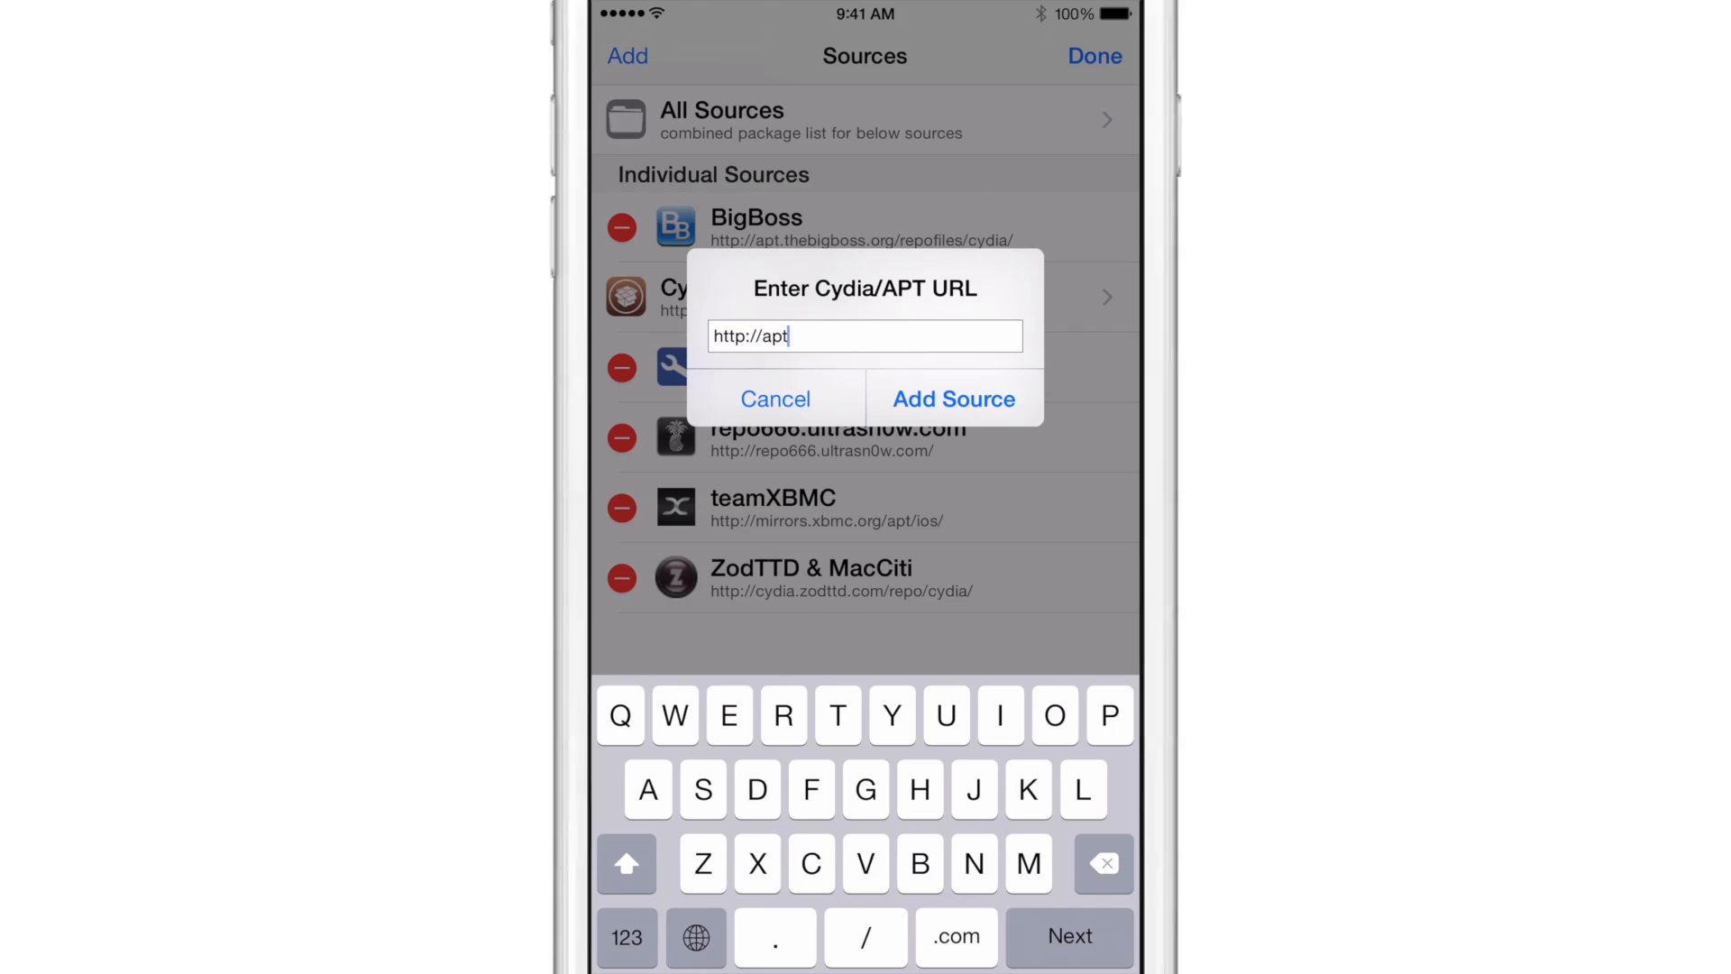
pyautogui.write('.ta')
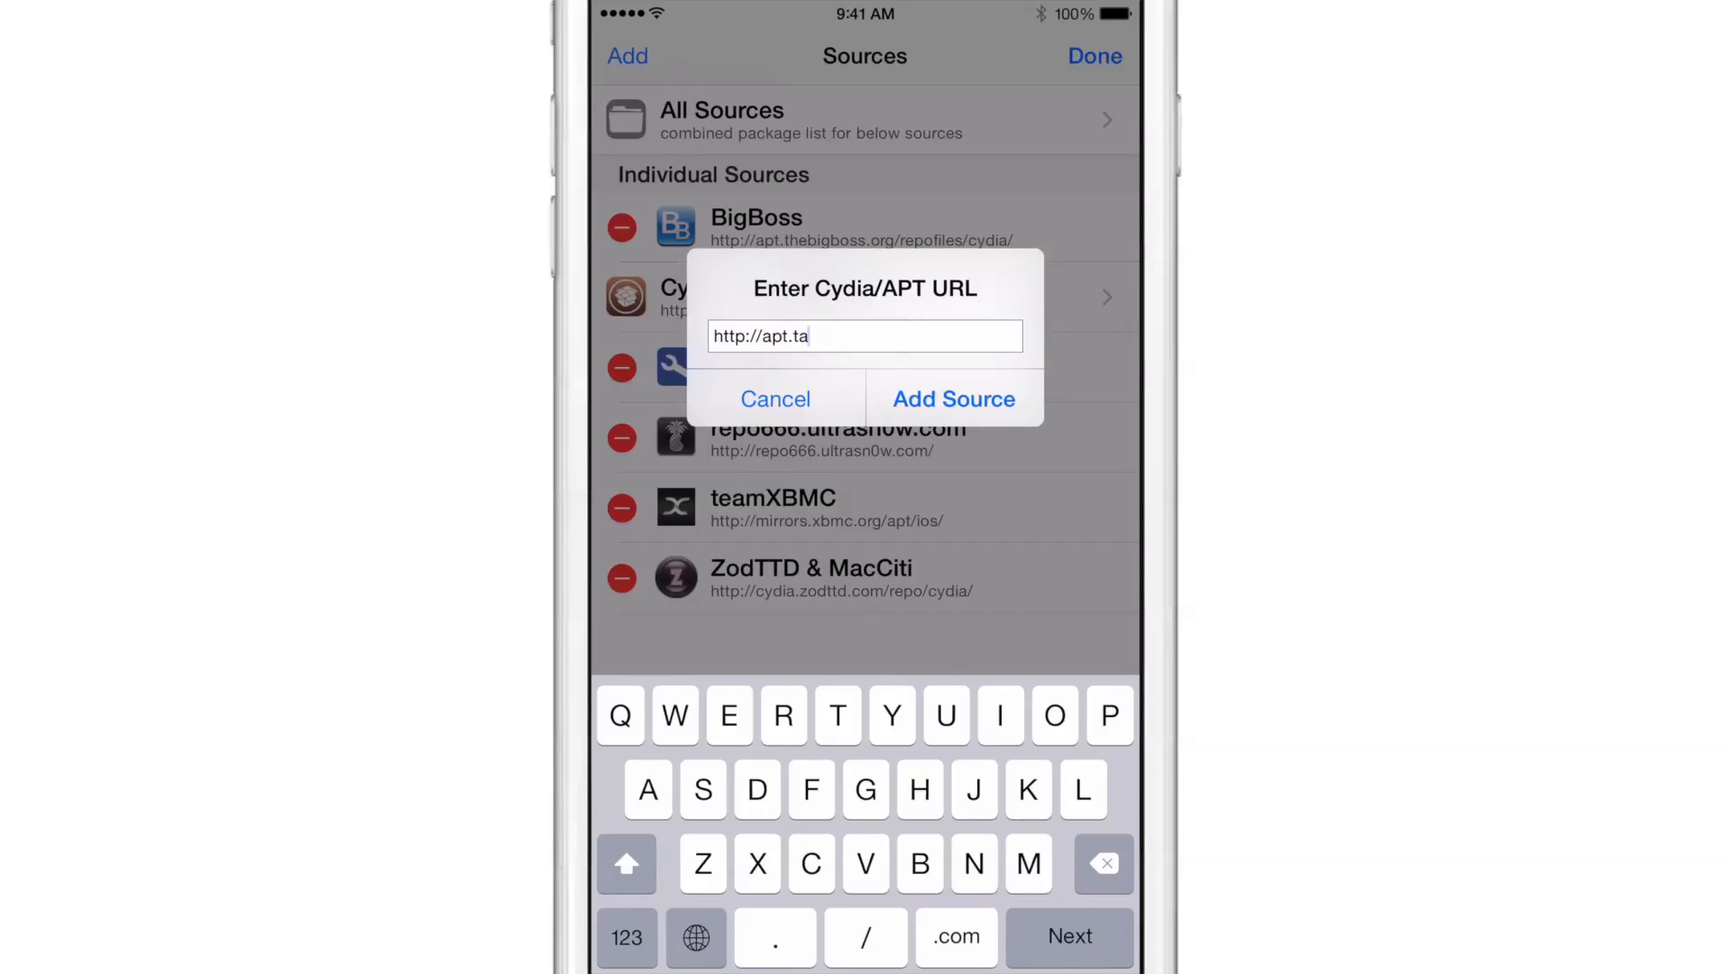
pyautogui.write('ig')
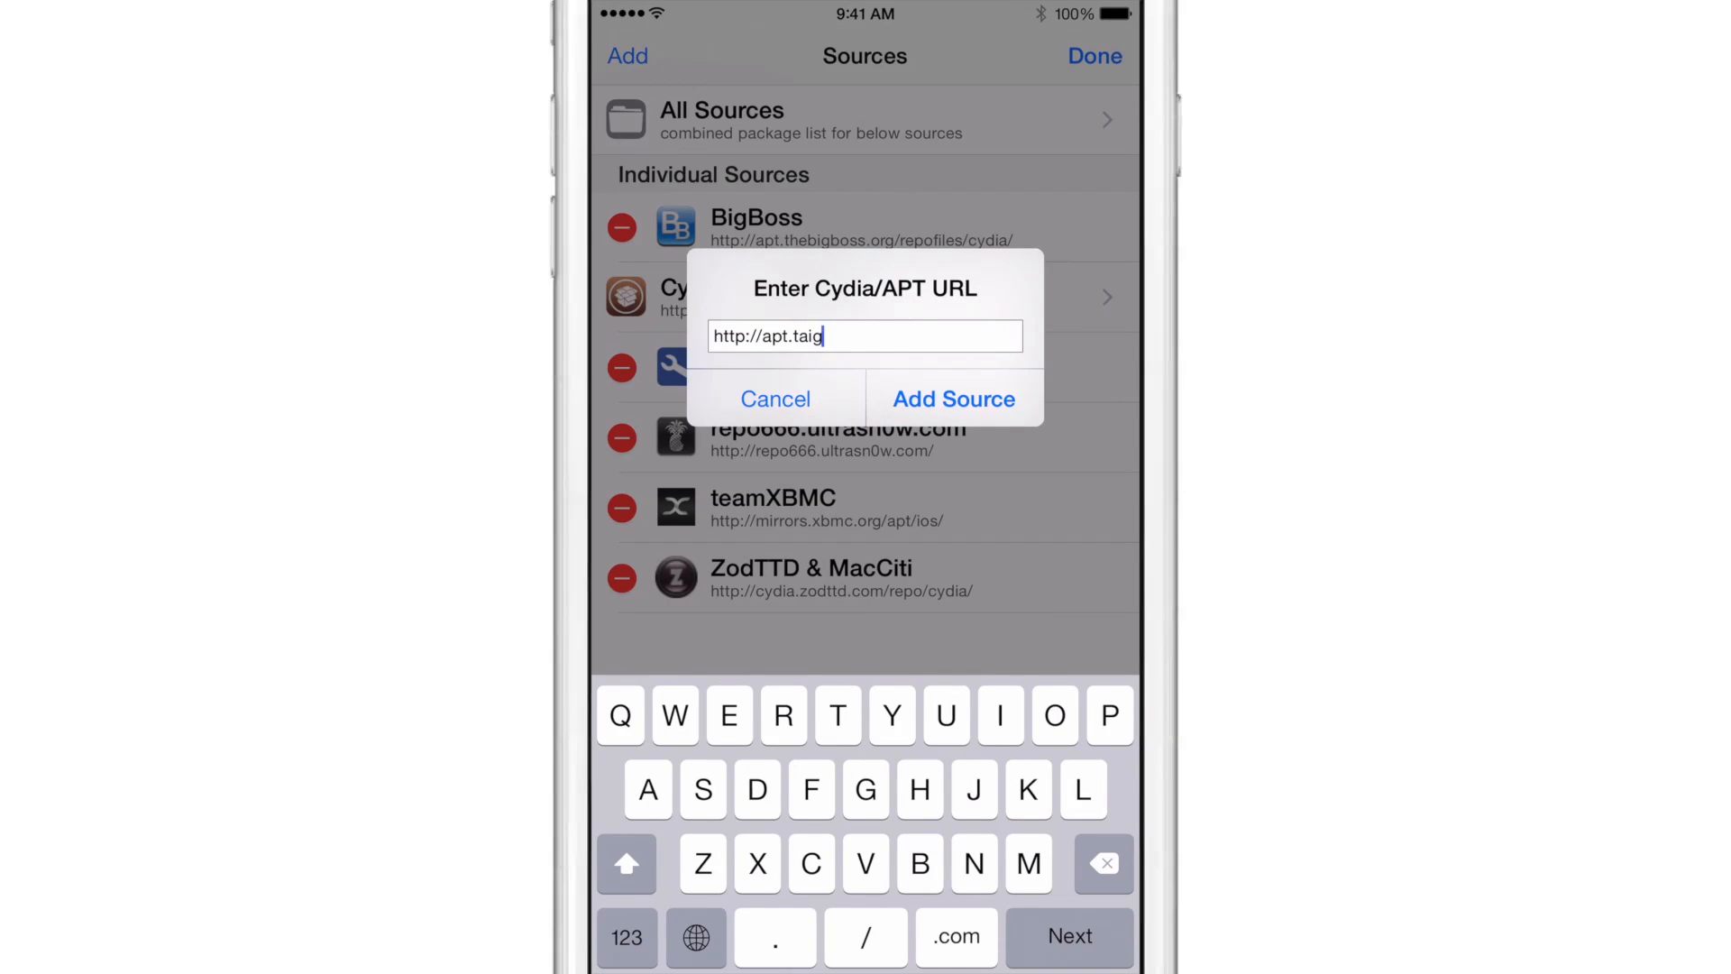
pyautogui.click(954, 398)
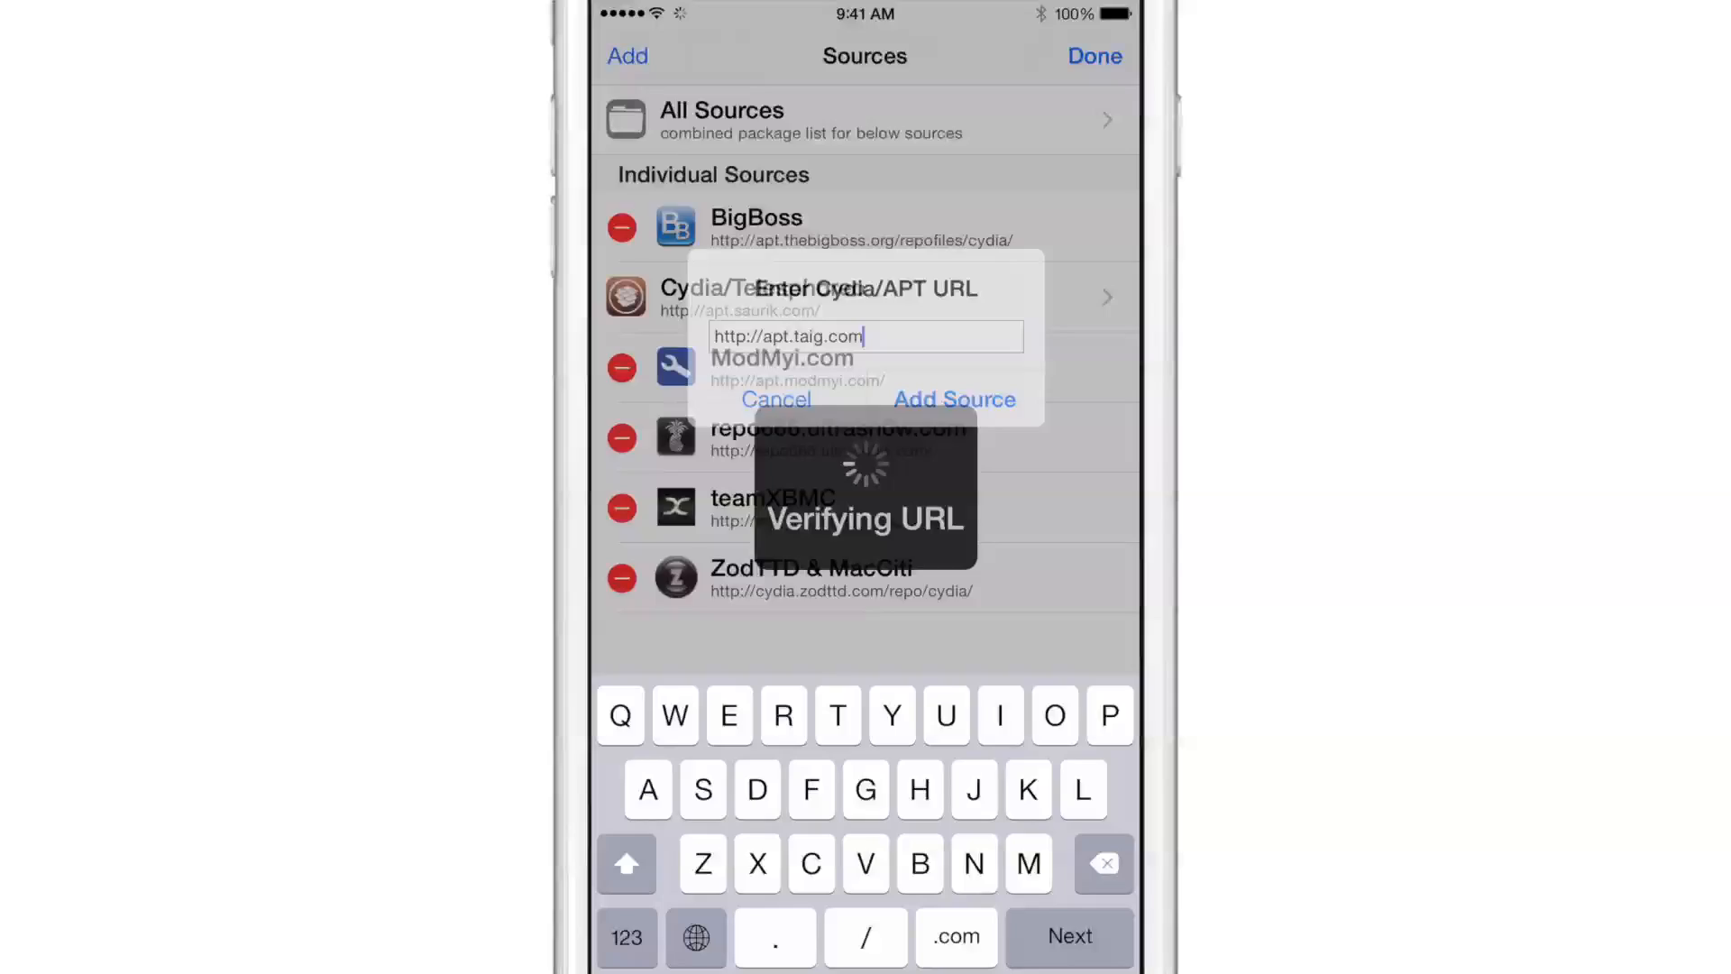
# Step: Confirm the TaiG source, then return to Cydia after the update log finishes
pyautogui.click(955, 399)
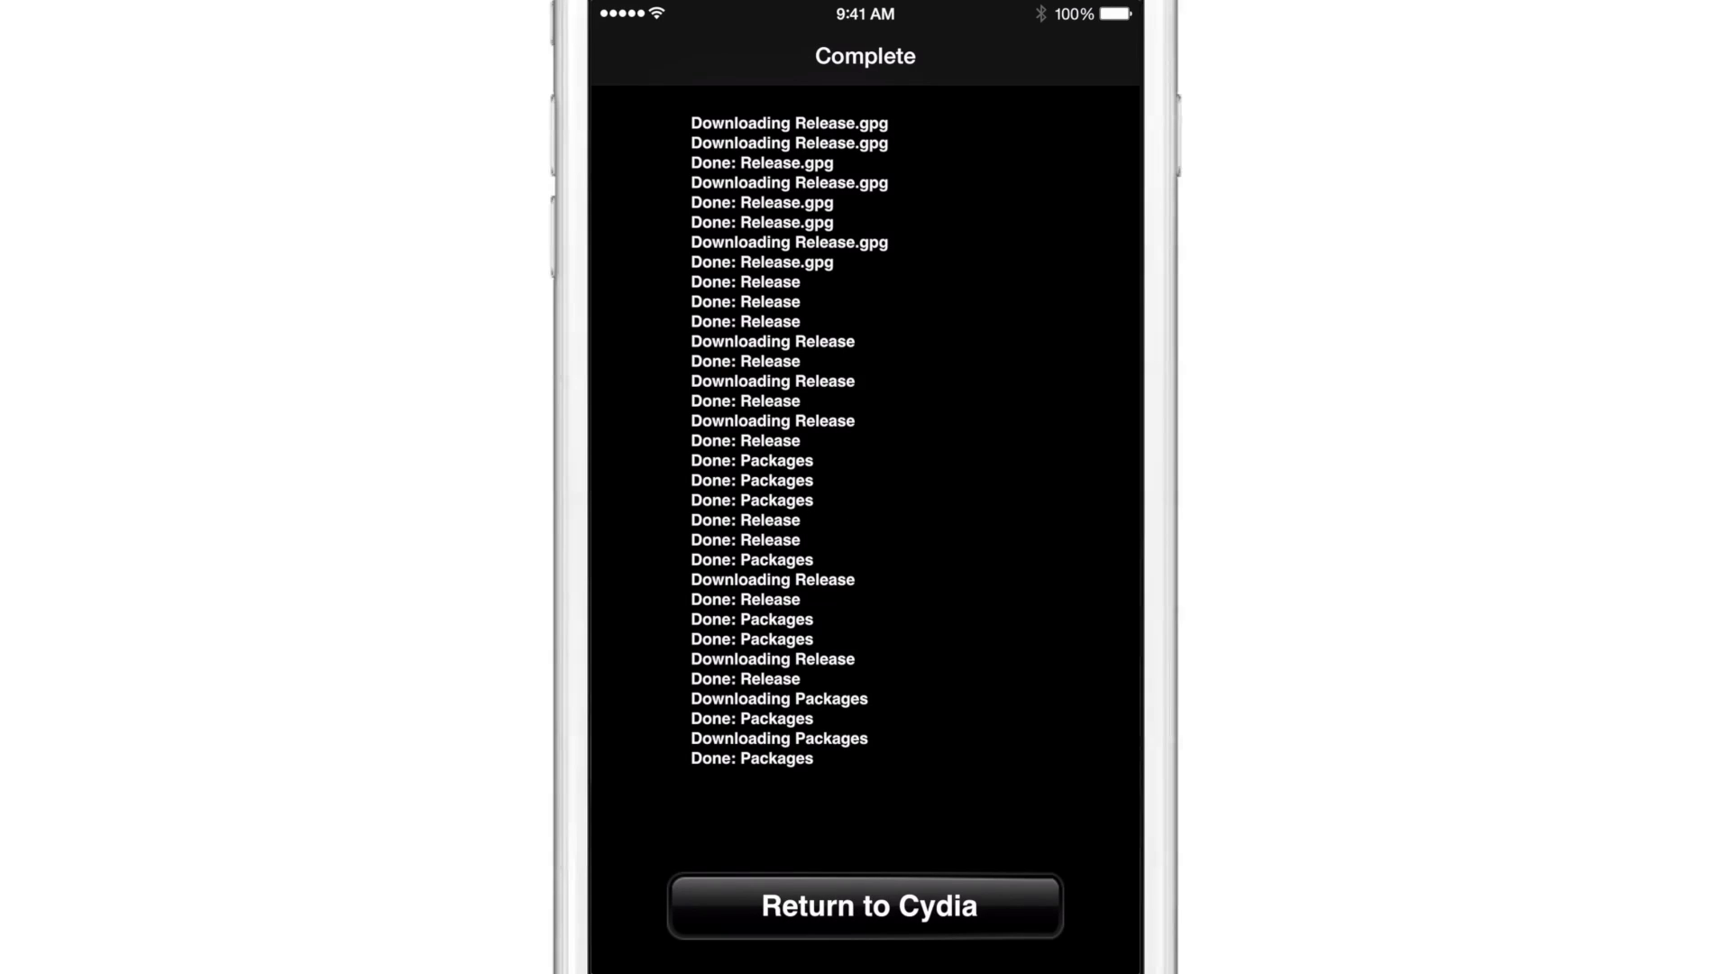
pyautogui.click(866, 907)
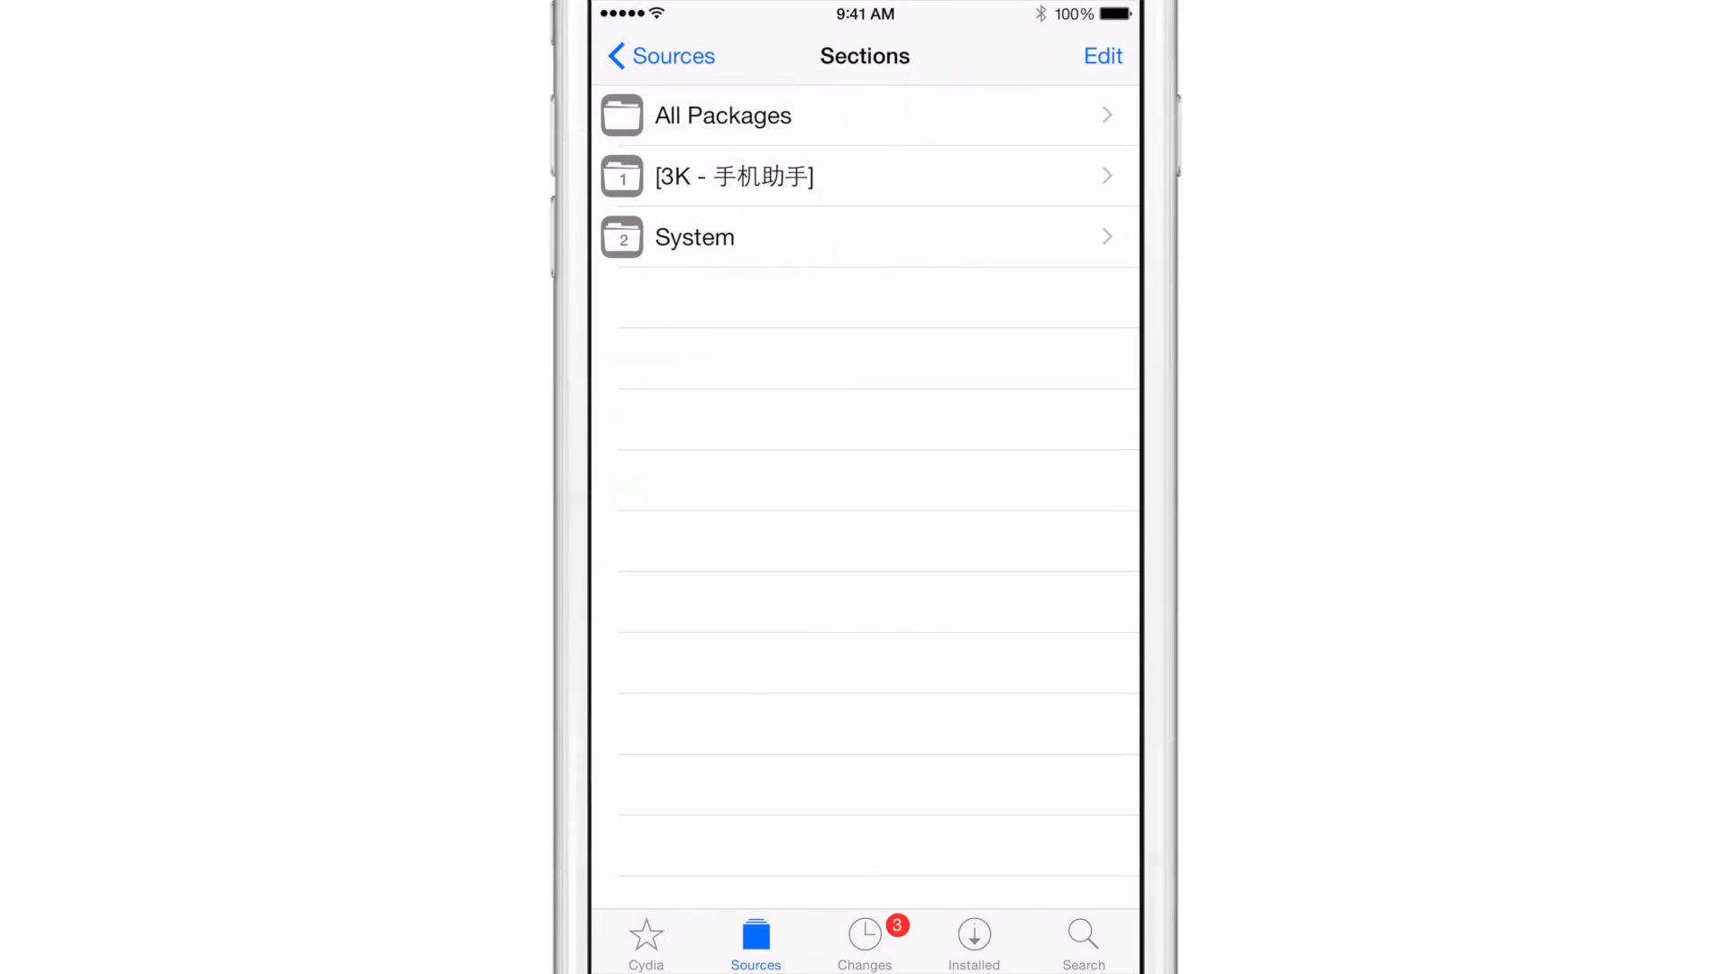
# Step: List all TaiG packages and open the TaiG 8.0-8.1.1 Untether details
pyautogui.click(723, 114)
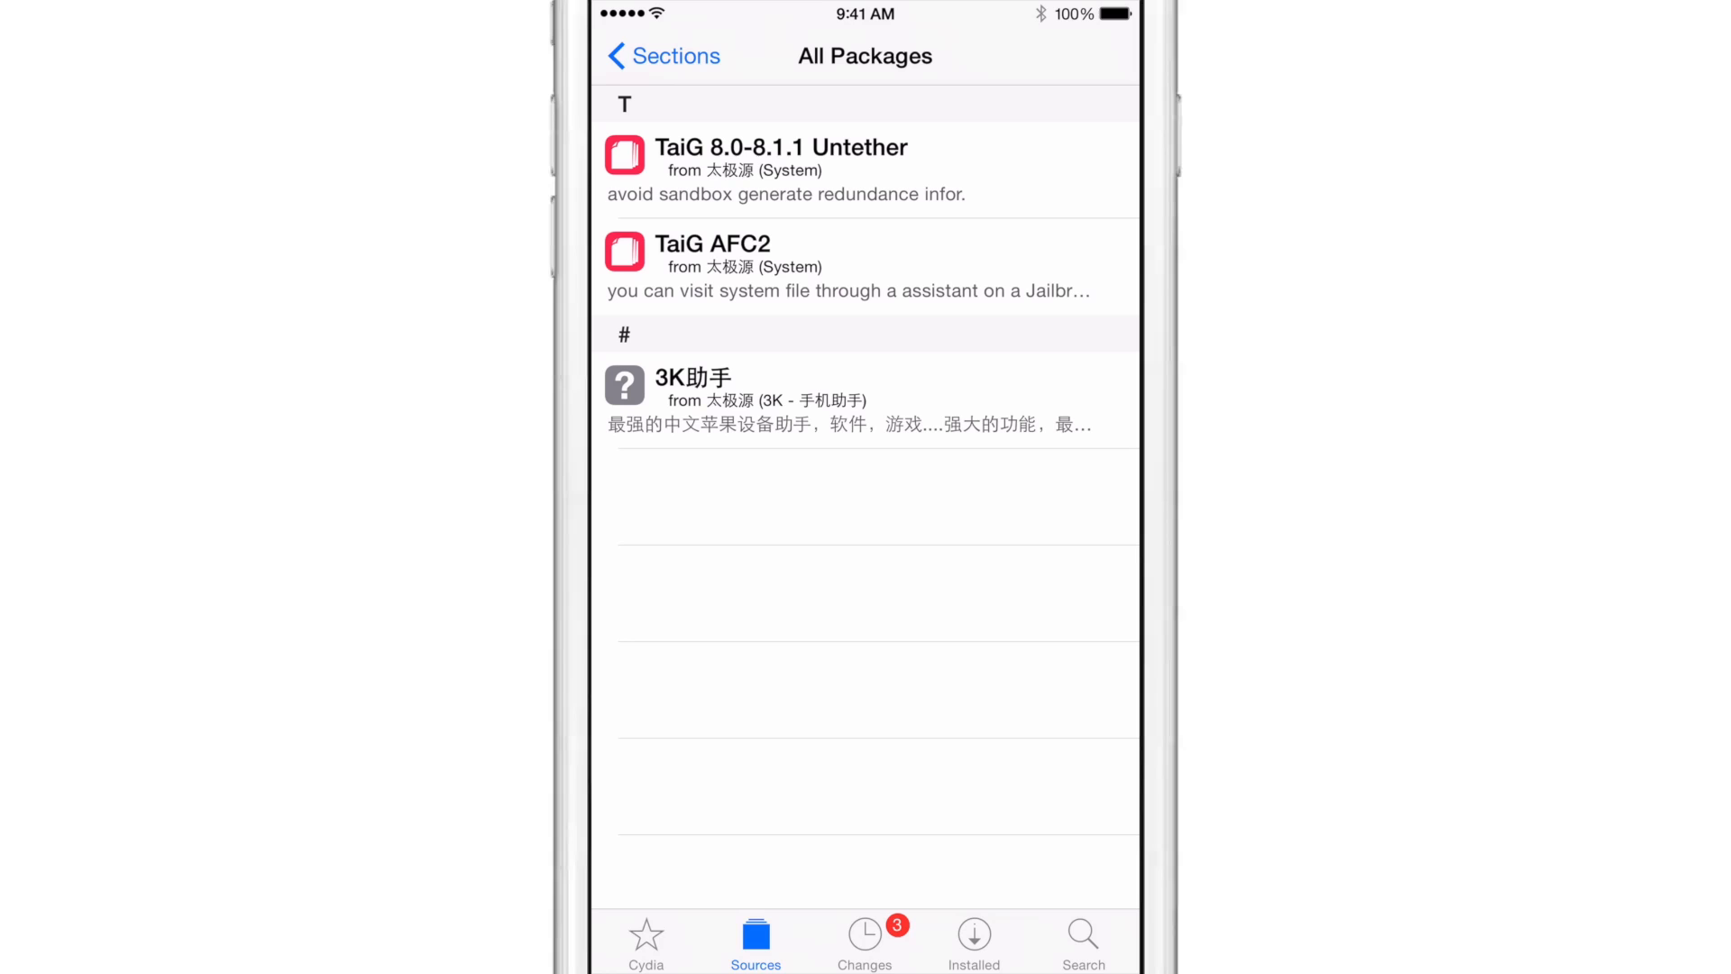
pyautogui.click(782, 169)
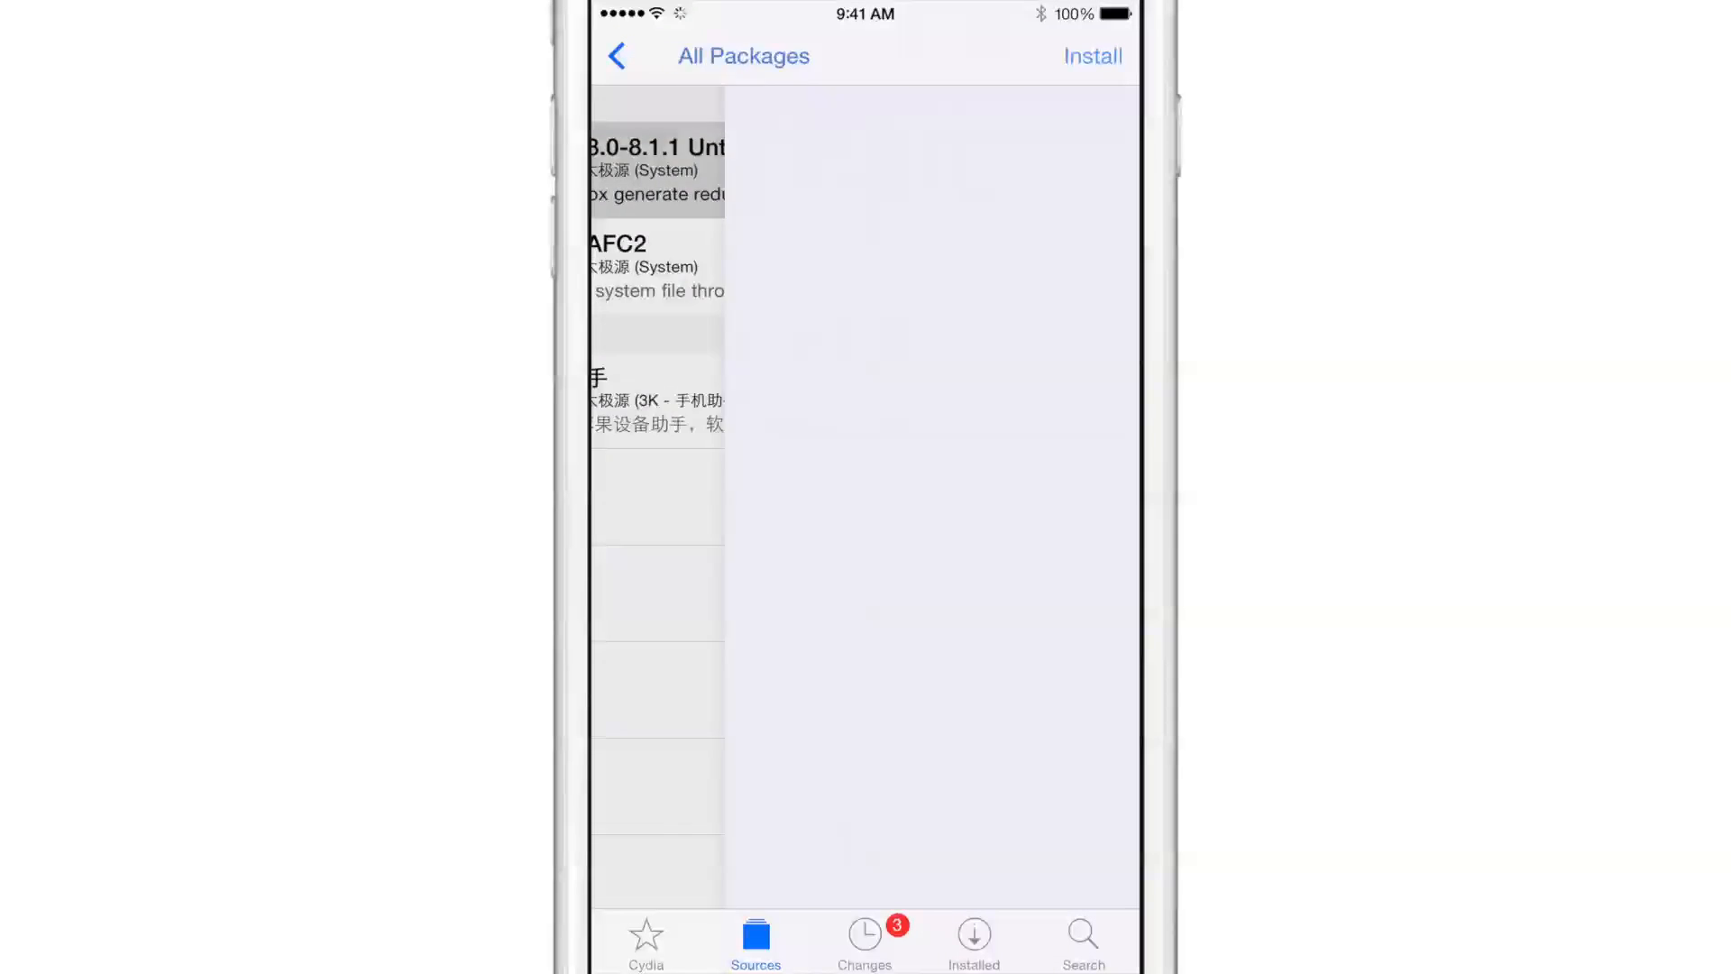
# Step: Read through the TaiG 8.0-8.1.1 Untether description and tap Install to queue it
pyautogui.click(652, 167)
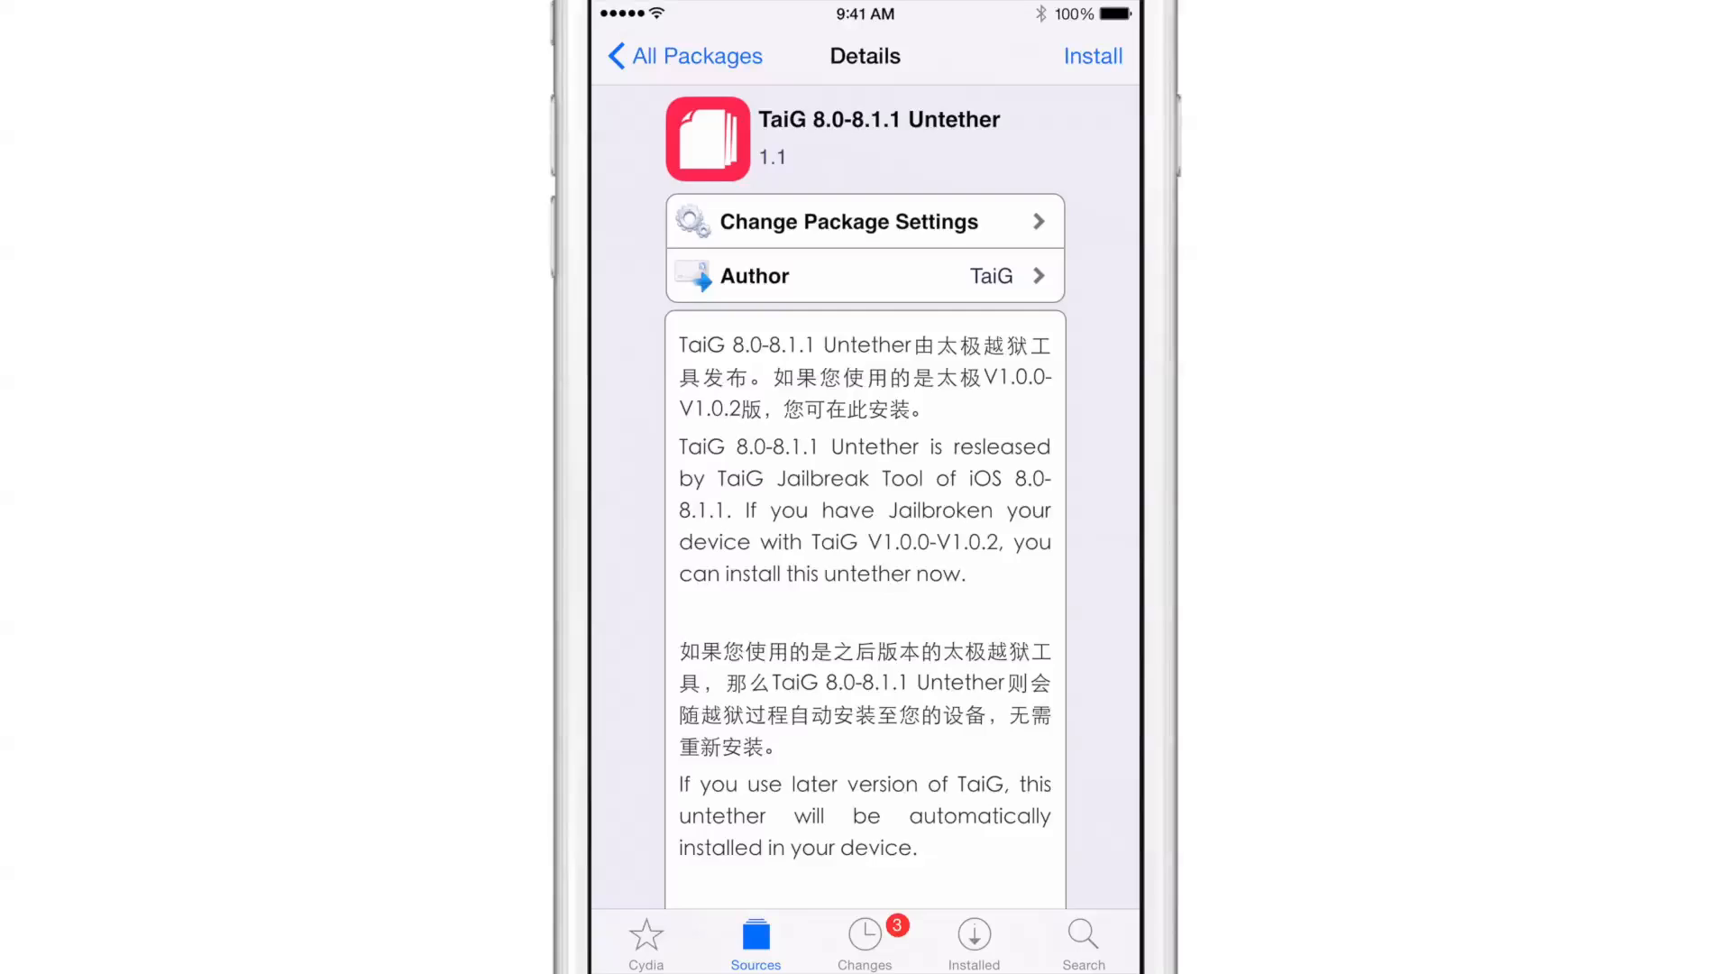
pyautogui.scroll(-3)
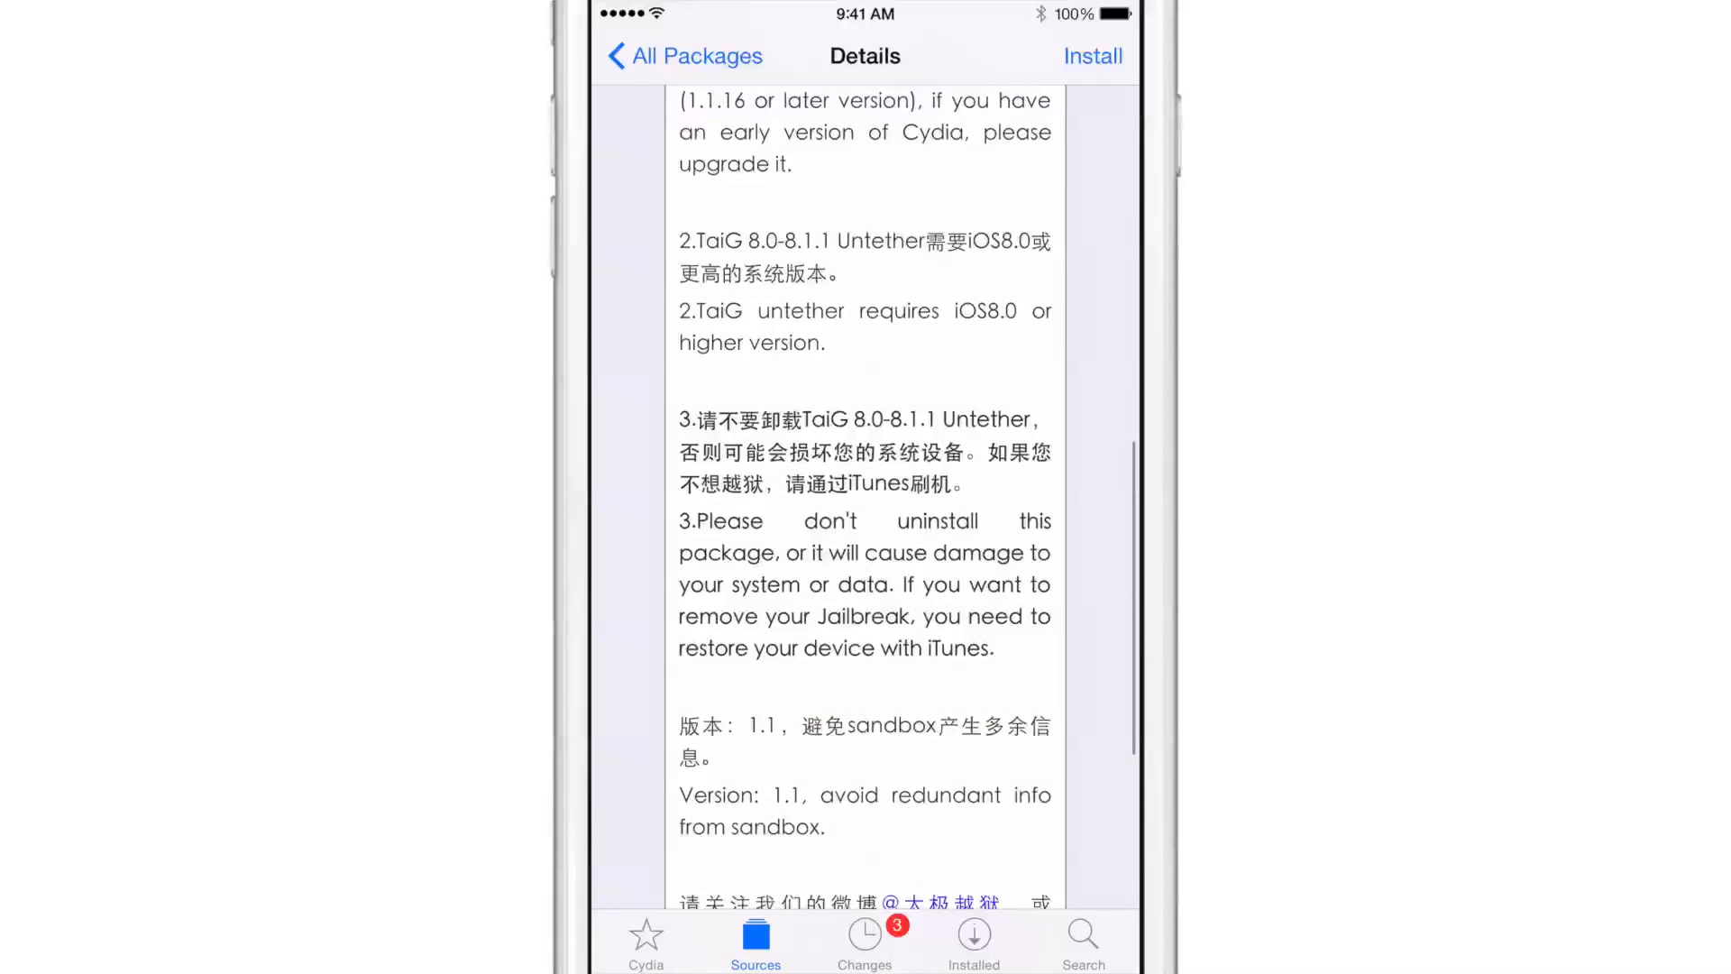
pyautogui.scroll(-3)
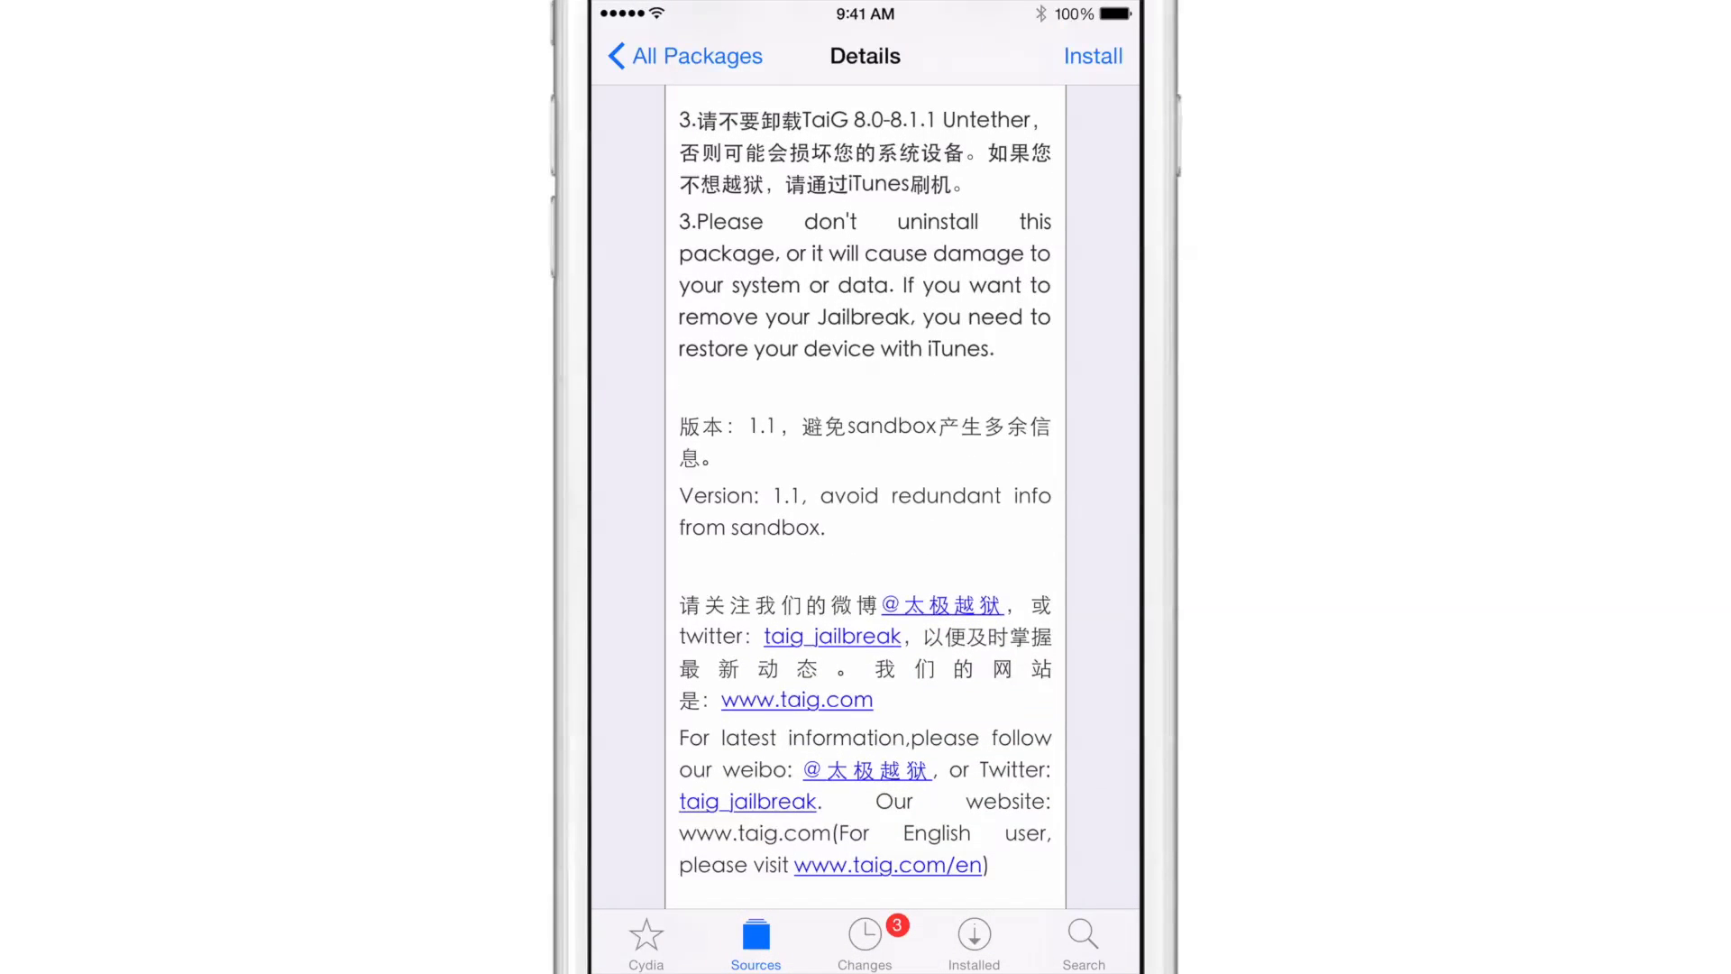
pyautogui.scroll(-3)
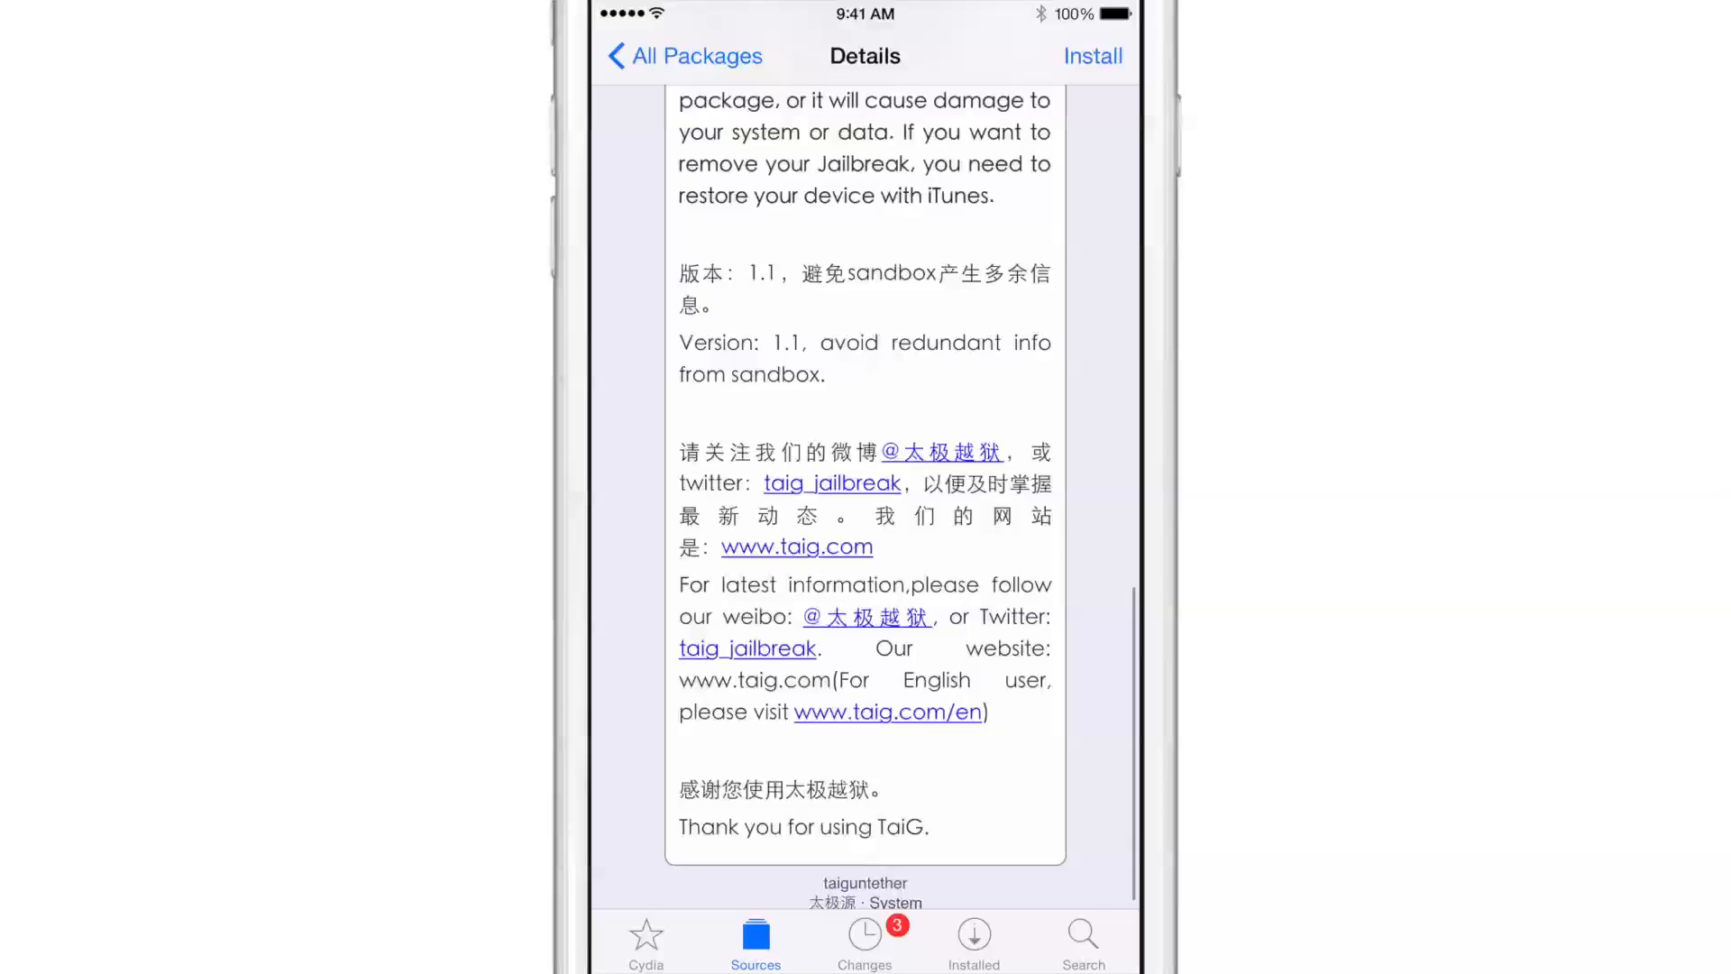
pyautogui.scroll(-3)
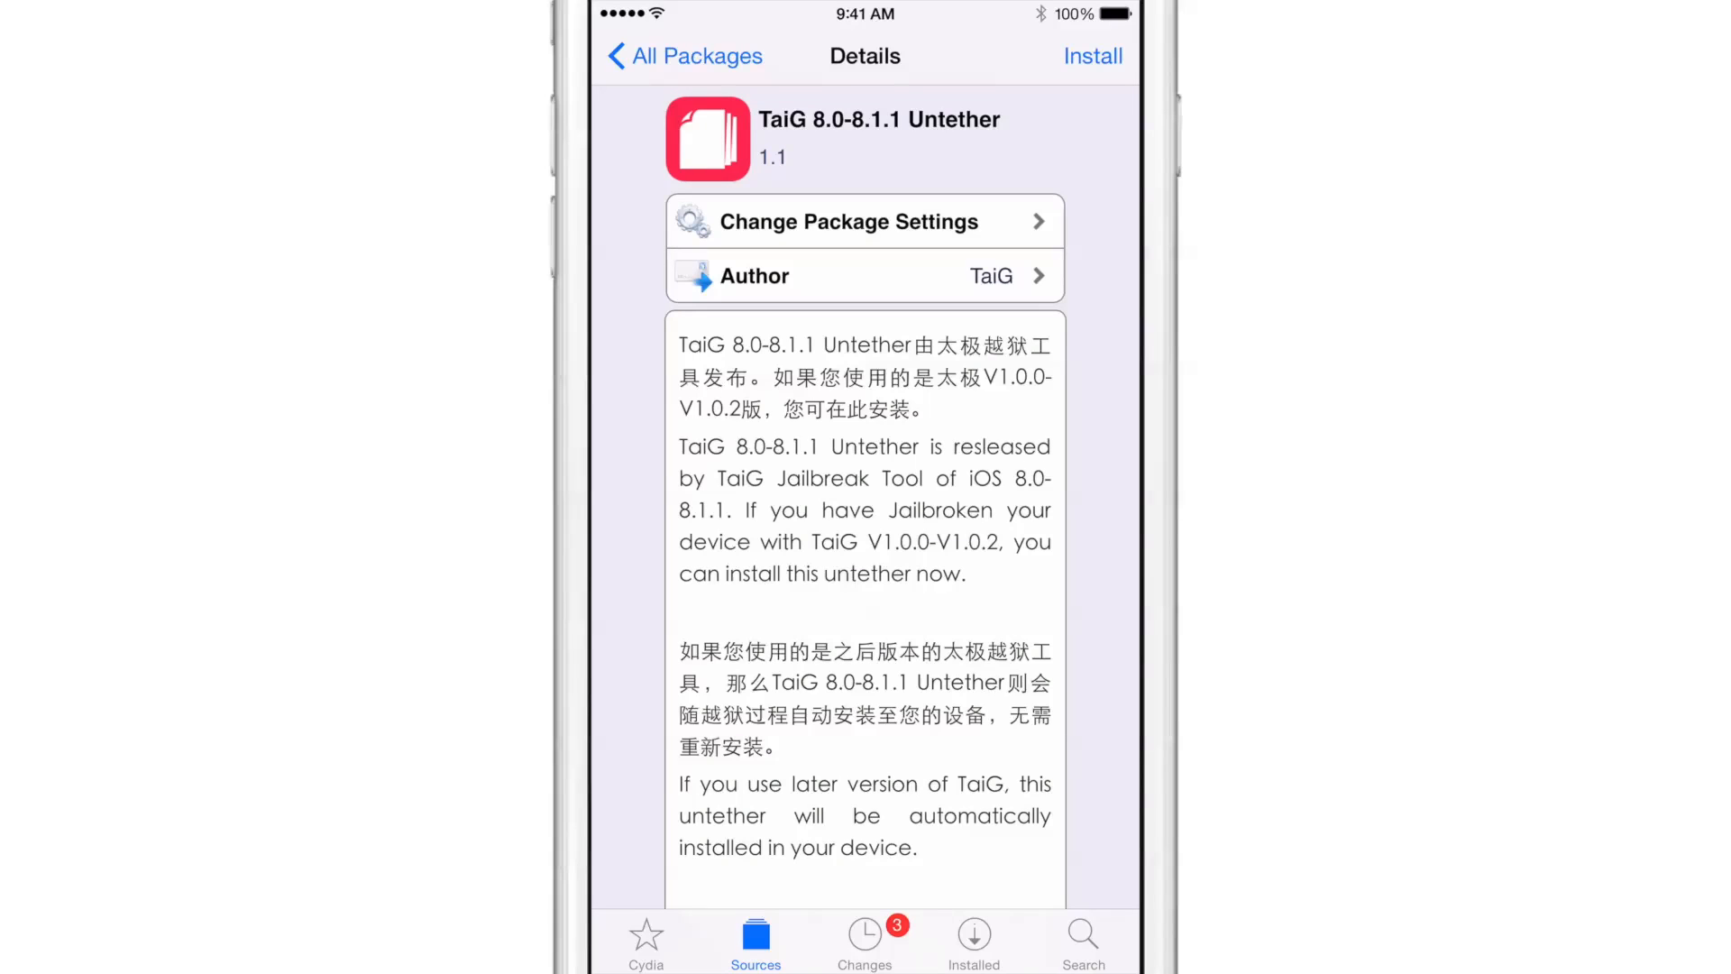
pyautogui.click(1093, 56)
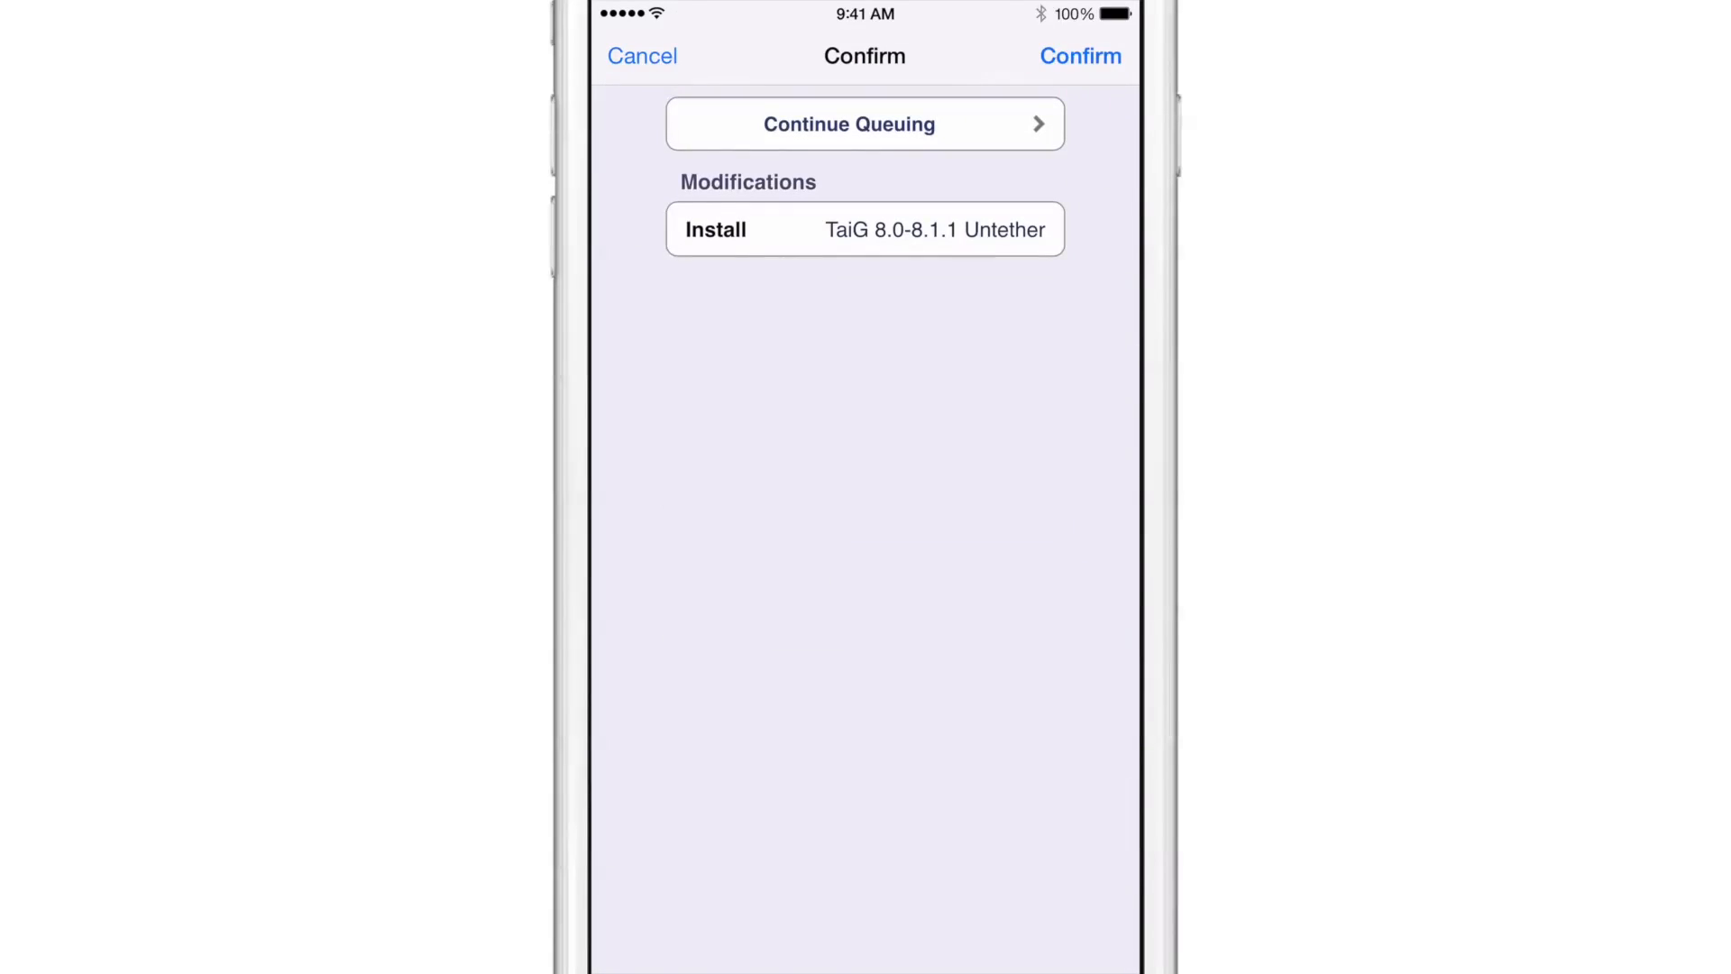